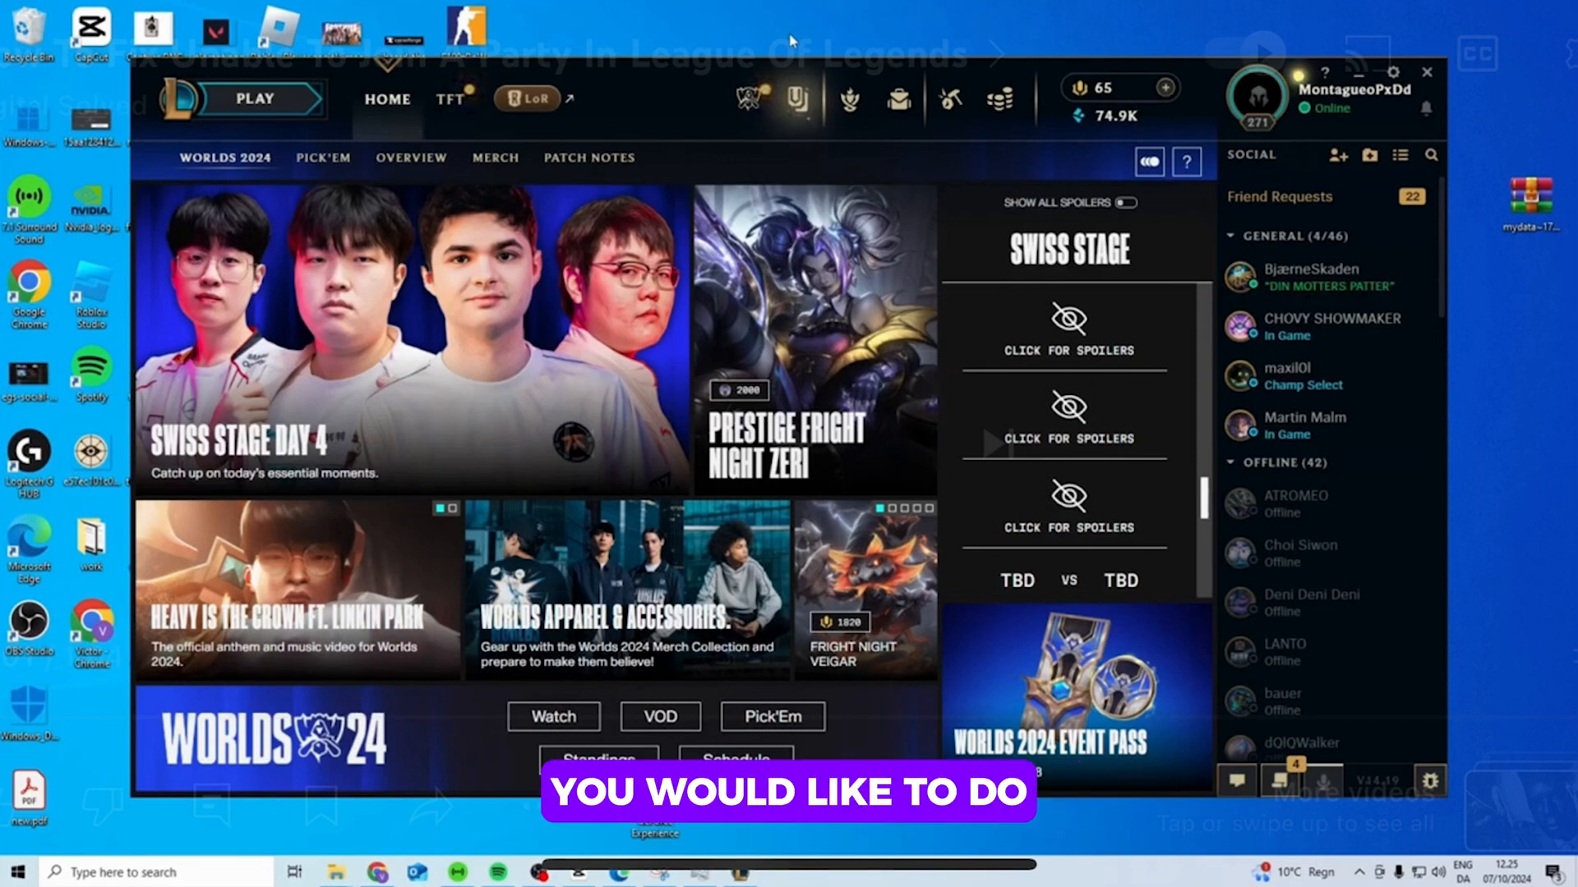
# Step: Open the Windows Start menu over the League of Legends client
pyautogui.click(16, 871)
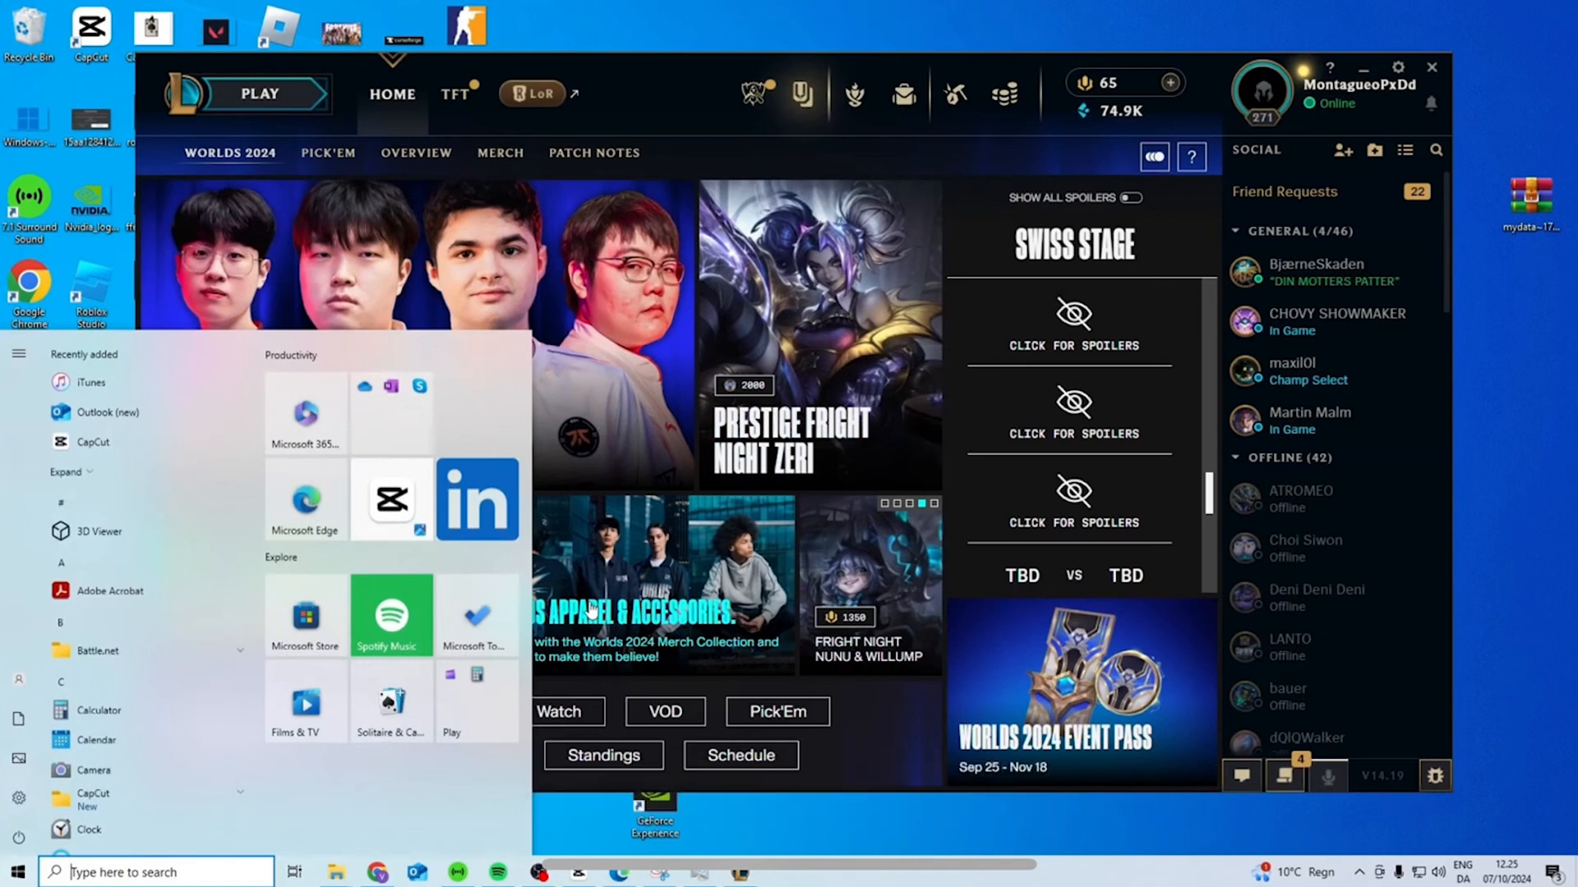
# Step: Search the Start menu for 'task Manager'
pyautogui.write('task Manager')
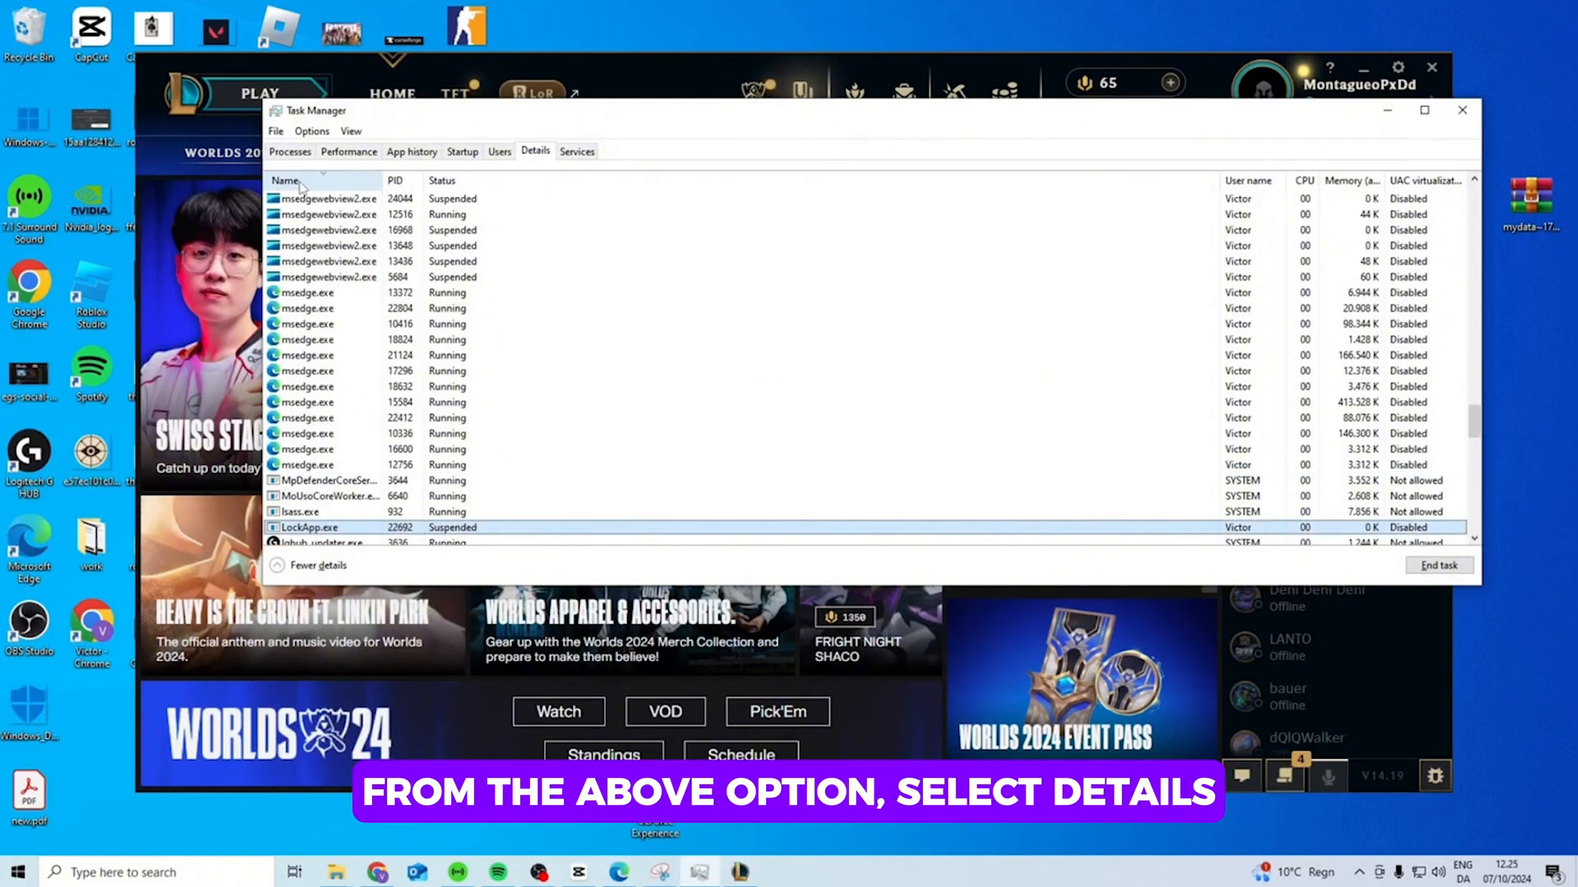
# Step: Scroll to LeagueClient.exe in the Details list and request ending it
pyautogui.scroll(-3)
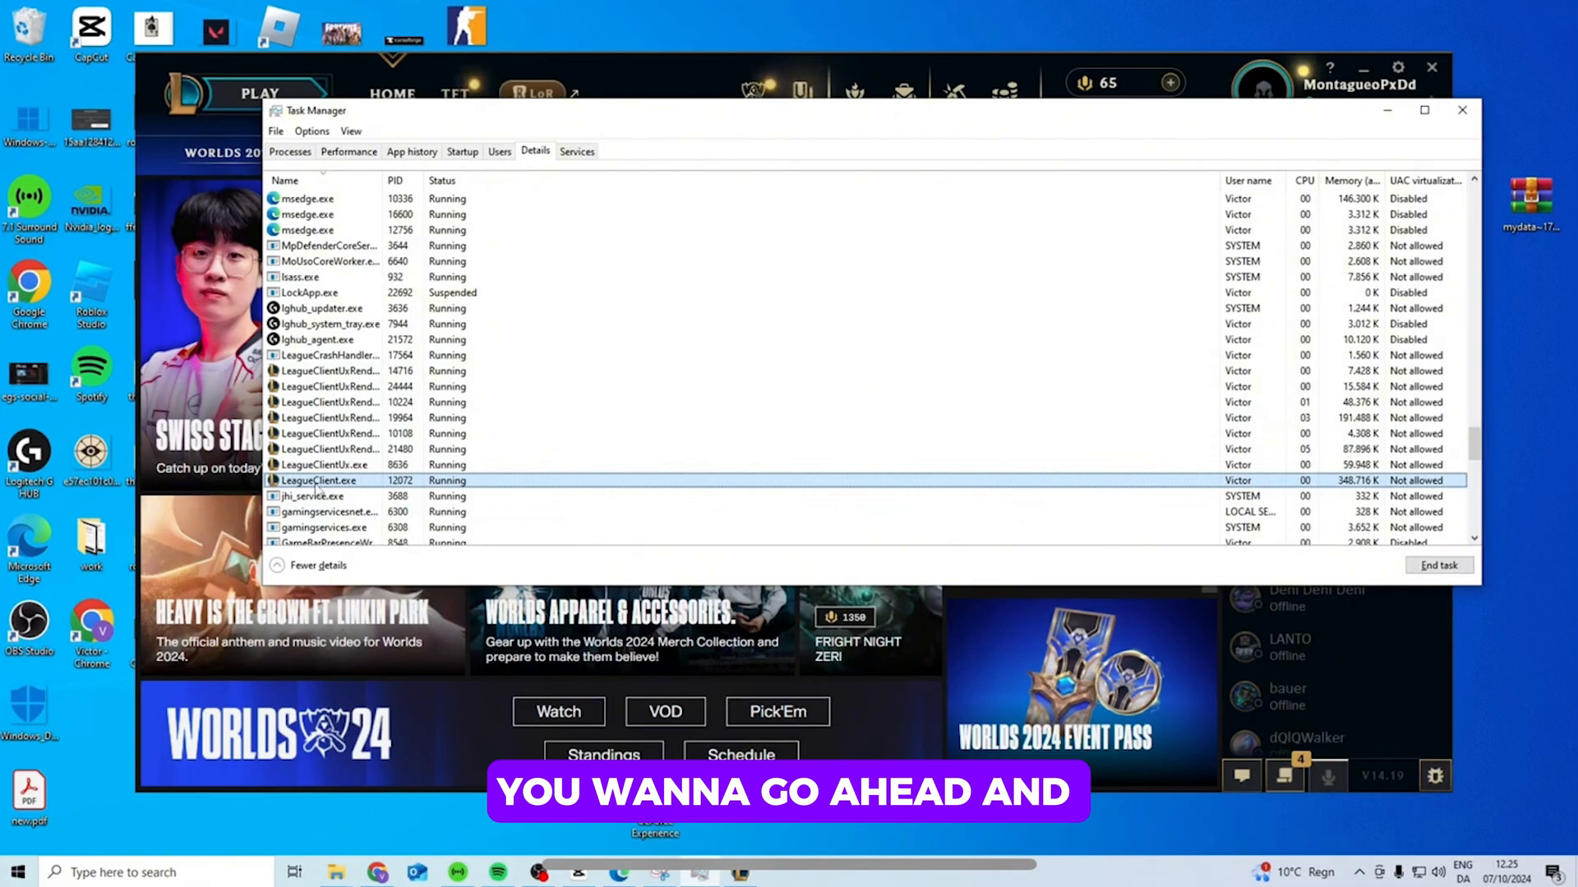
pyautogui.click(1437, 565)
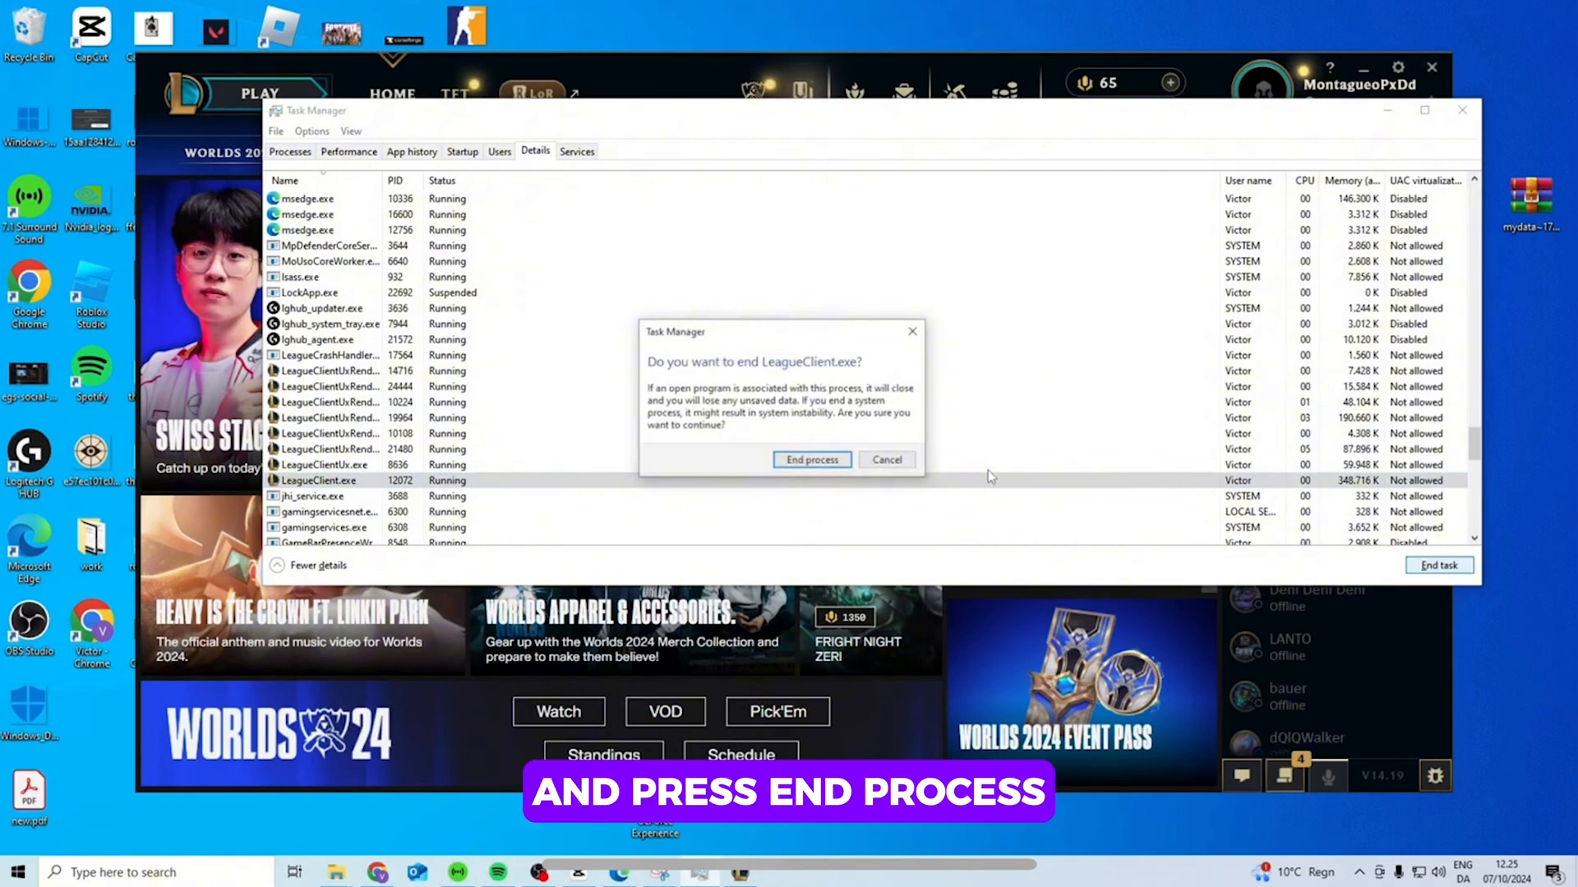
# Step: Confirm End process for LeagueClient.exe, closing the League client window
pyautogui.click(810, 458)
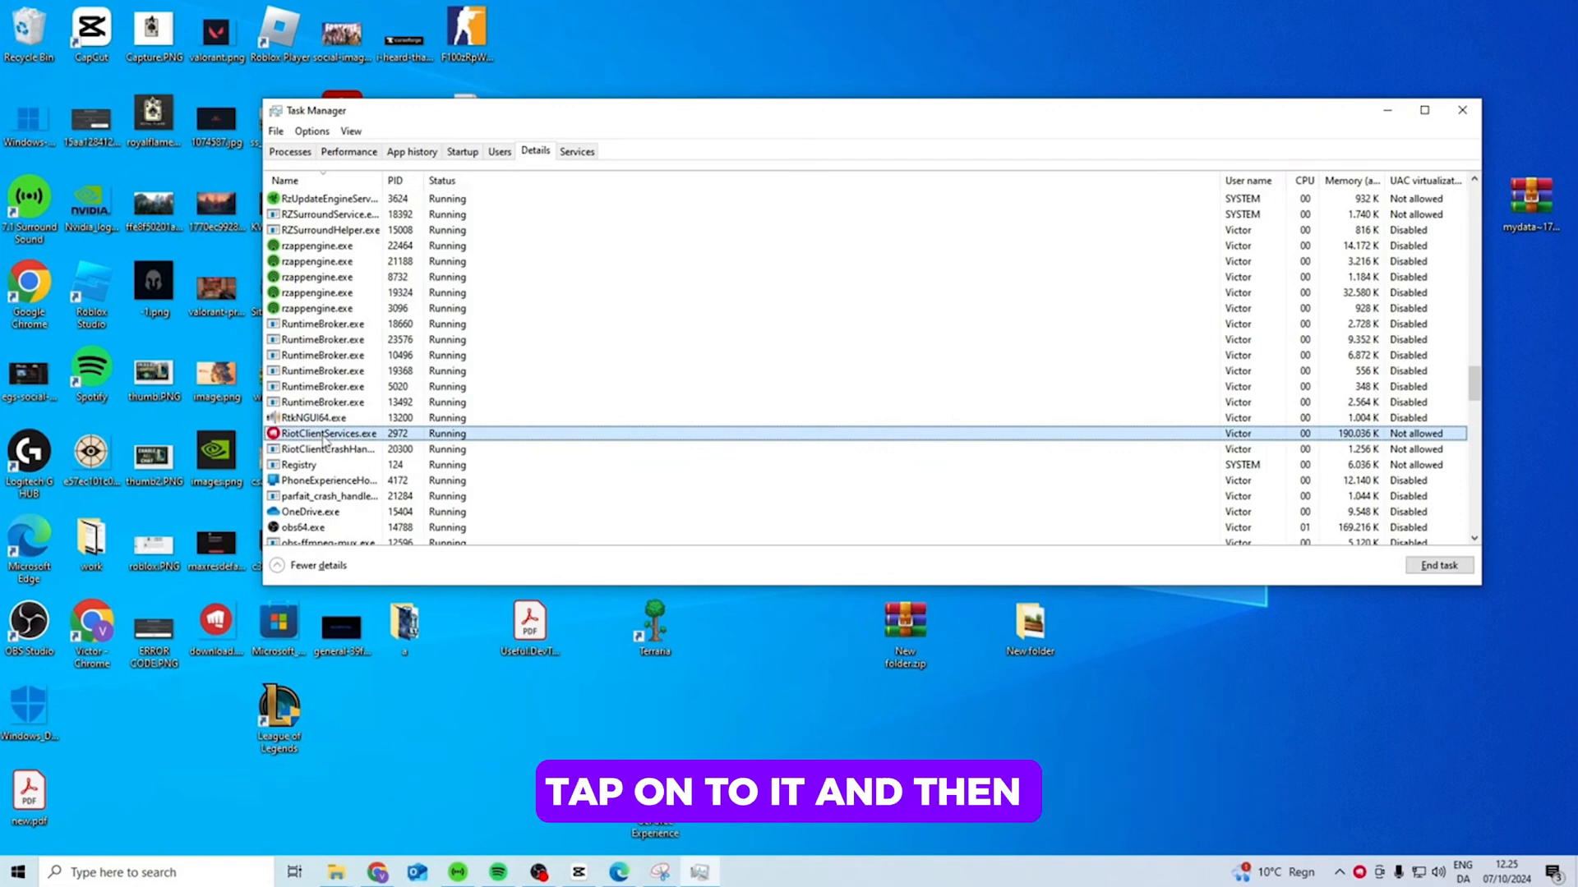
# Step: End RiotClientServices.exe and confirm with End process
pyautogui.click(1438, 564)
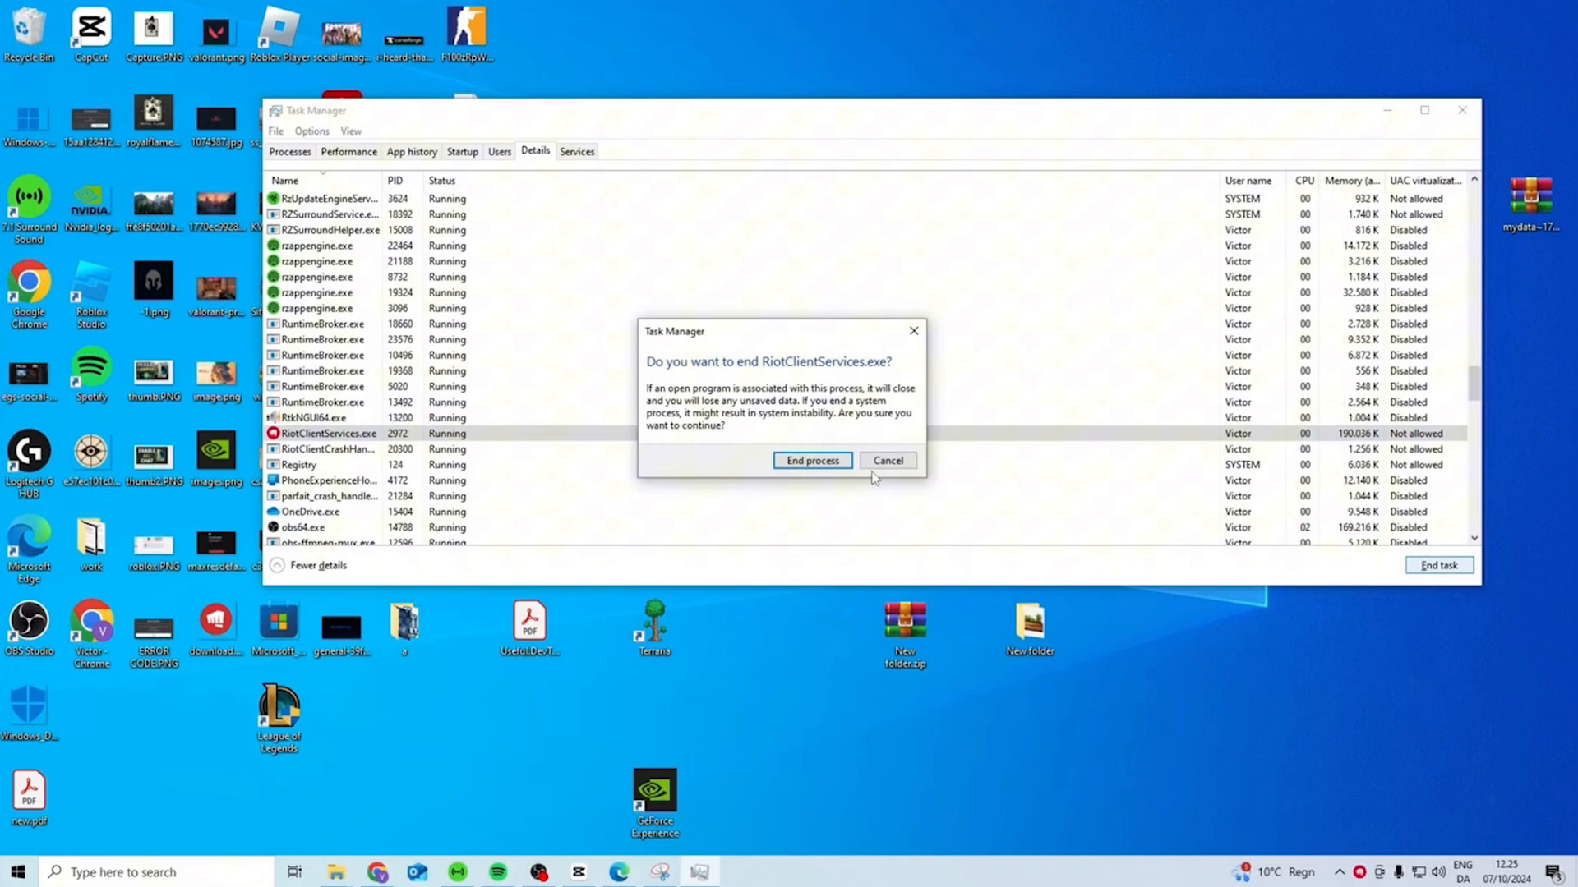
pyautogui.click(811, 460)
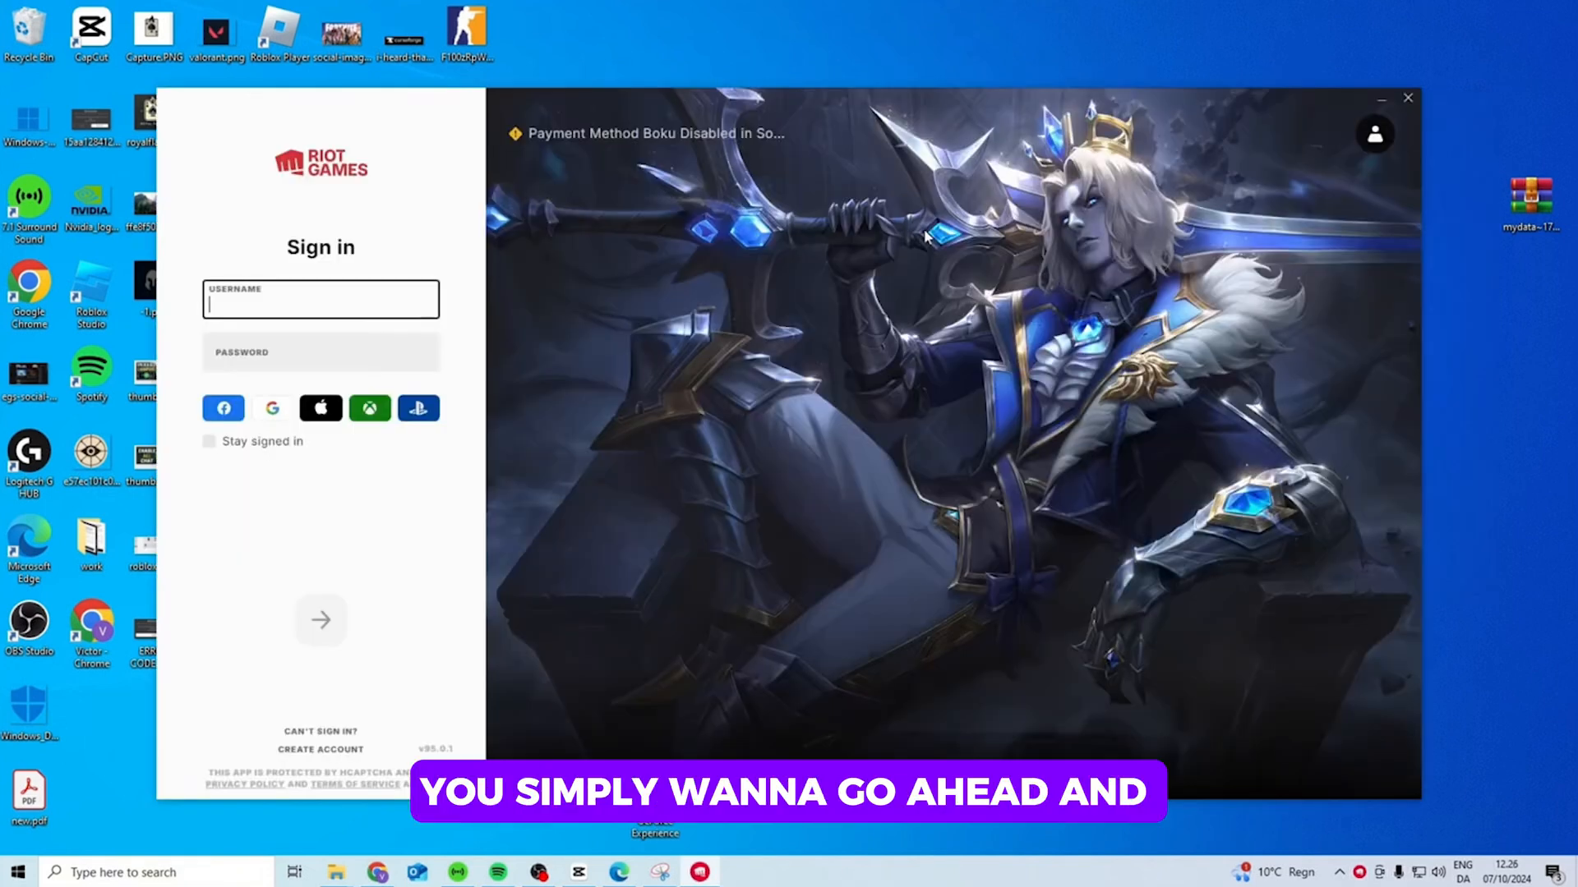